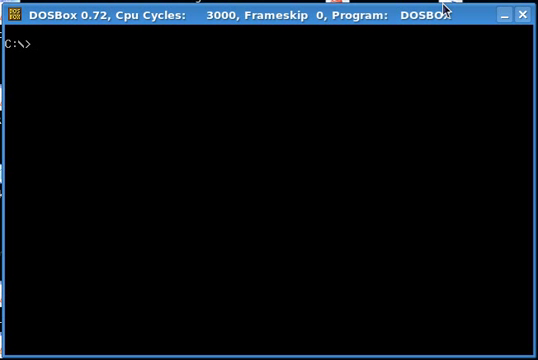
List drive C in wide format, then display the DOSBOX~1.COM configuration file with type
type("dir /w")
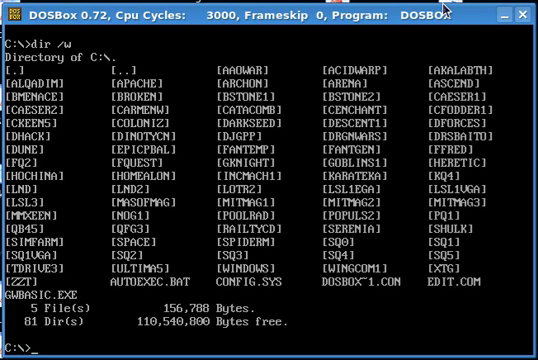
type("type c")
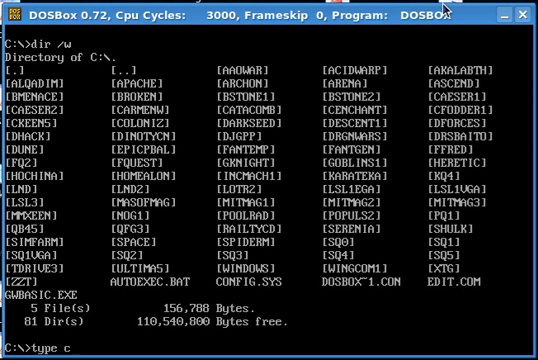
type("DOSBOX~1.COM")
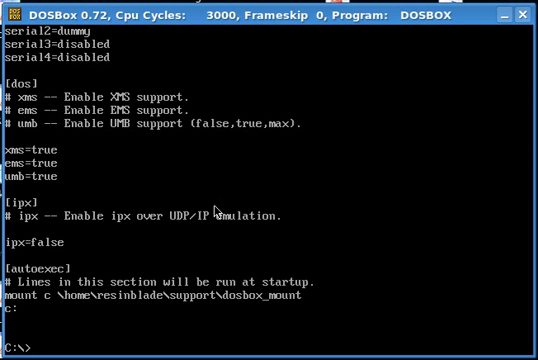
mouse_move(208, 292)
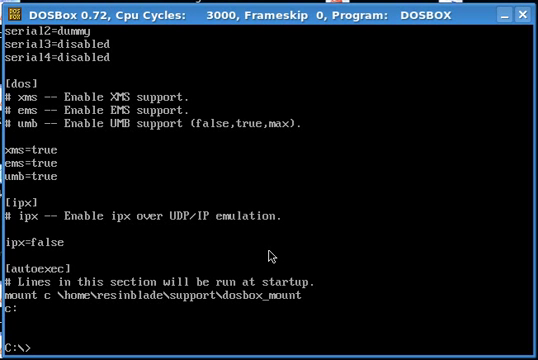
List drive C's folders and files again in wide format with dir /w
type("dir /w")
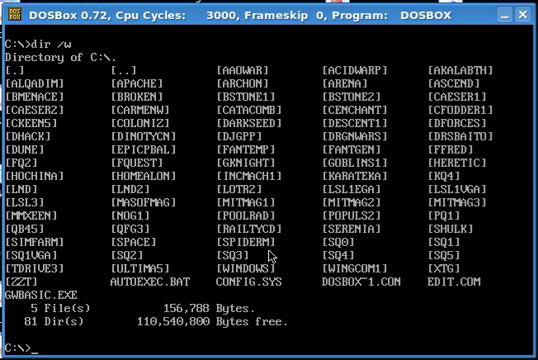
Compose imgmount d with the ISO path under /mnt/DISK-1/to_burn/backup/support/dosbox_mount
type("imgmount d /")
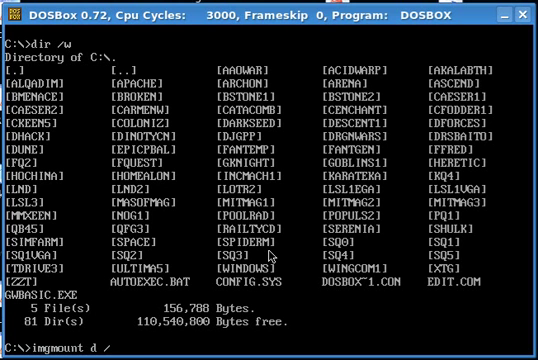
type("mnt/DI")
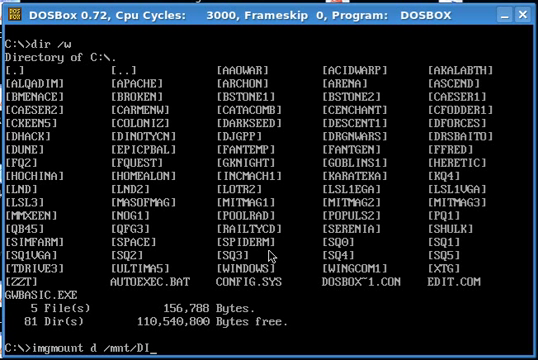
type("SK-1/t")
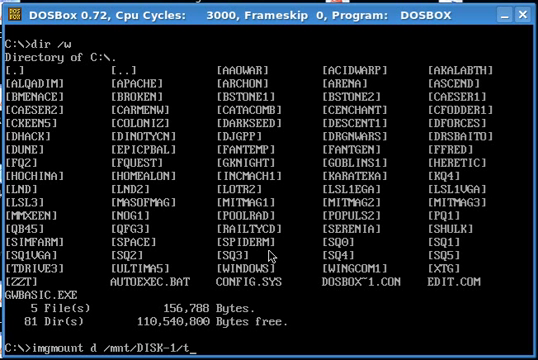
type("o_burn")
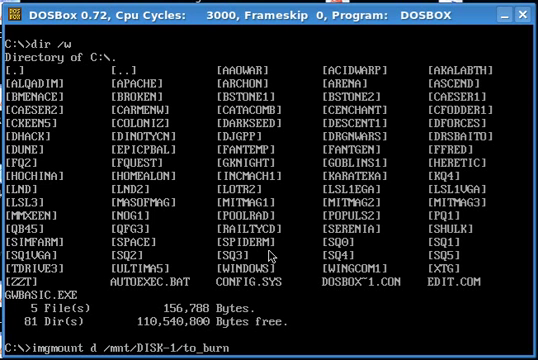
type("/backup/support")
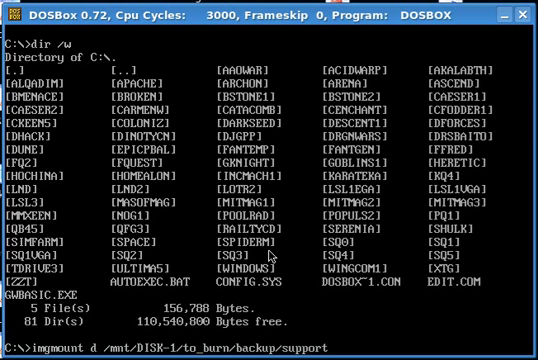
type("/dosbox")
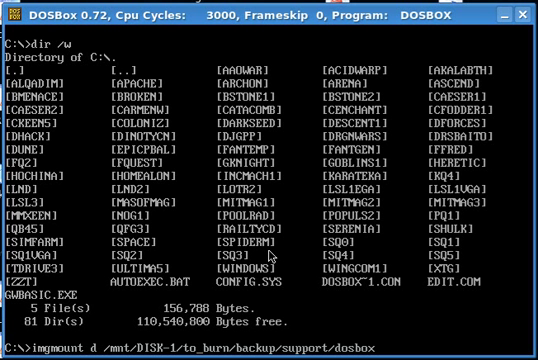
type("_mount_")
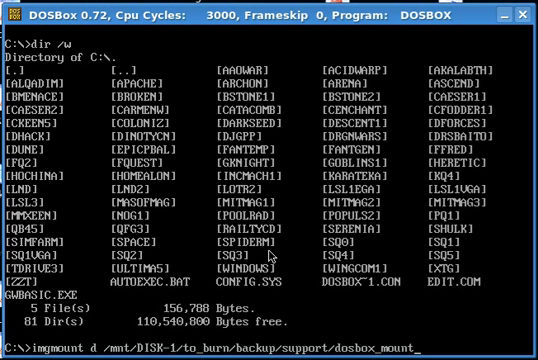
type("ih")
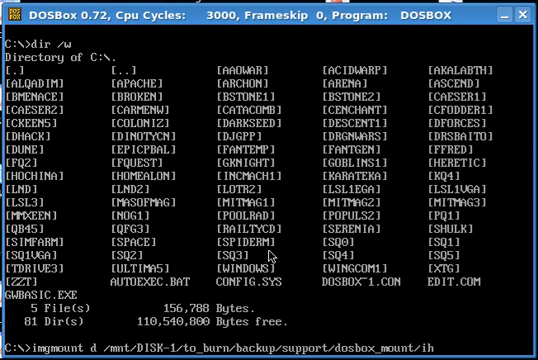
type("vnomth.iso -t iso")
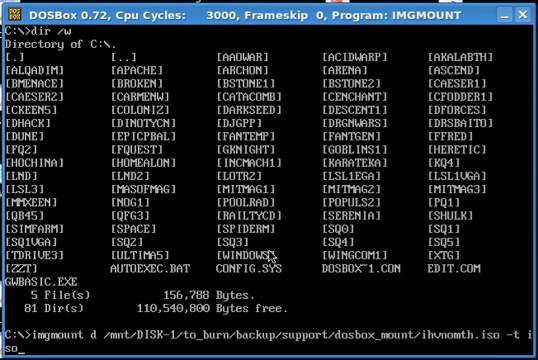
Run imgmount to attach the ISO as drive D and list its game files in wide format
key("enter")
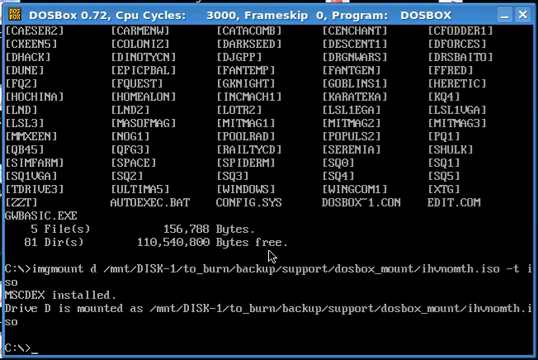
type("dir /w")
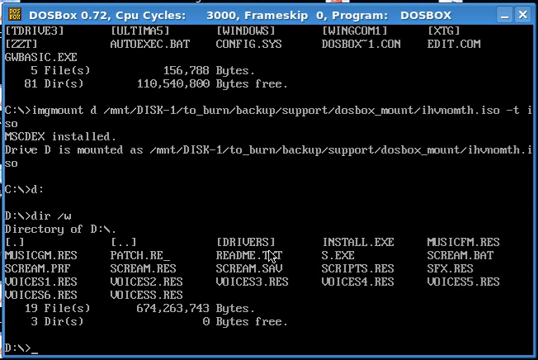
type("cd")
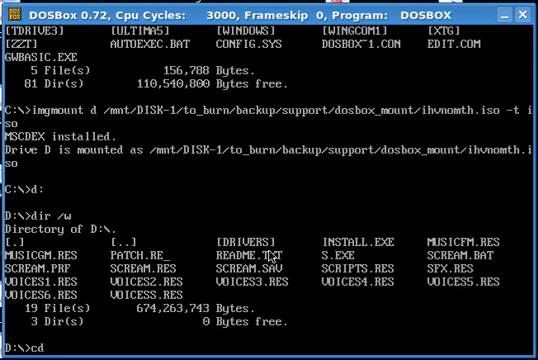